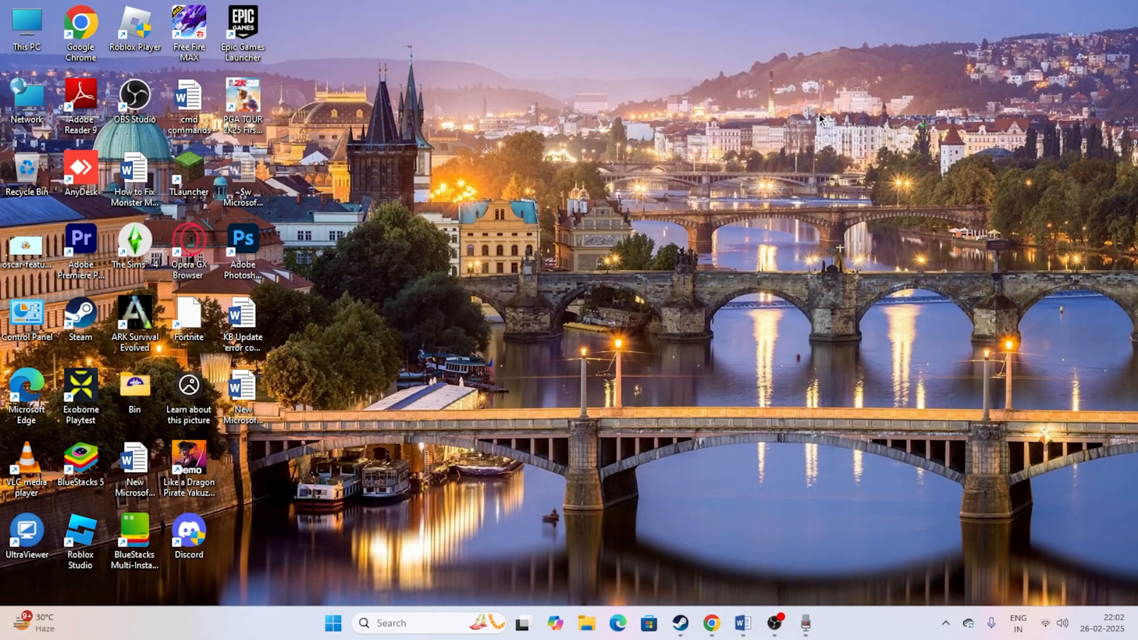
mouse_move(521, 198)
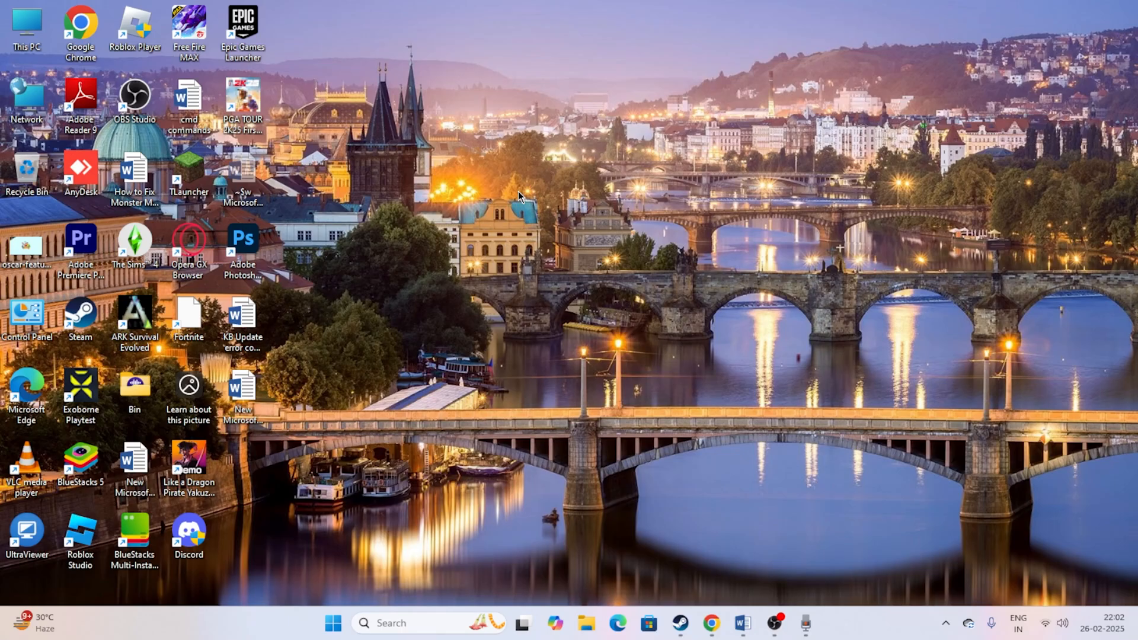
mouse_move(541, 154)
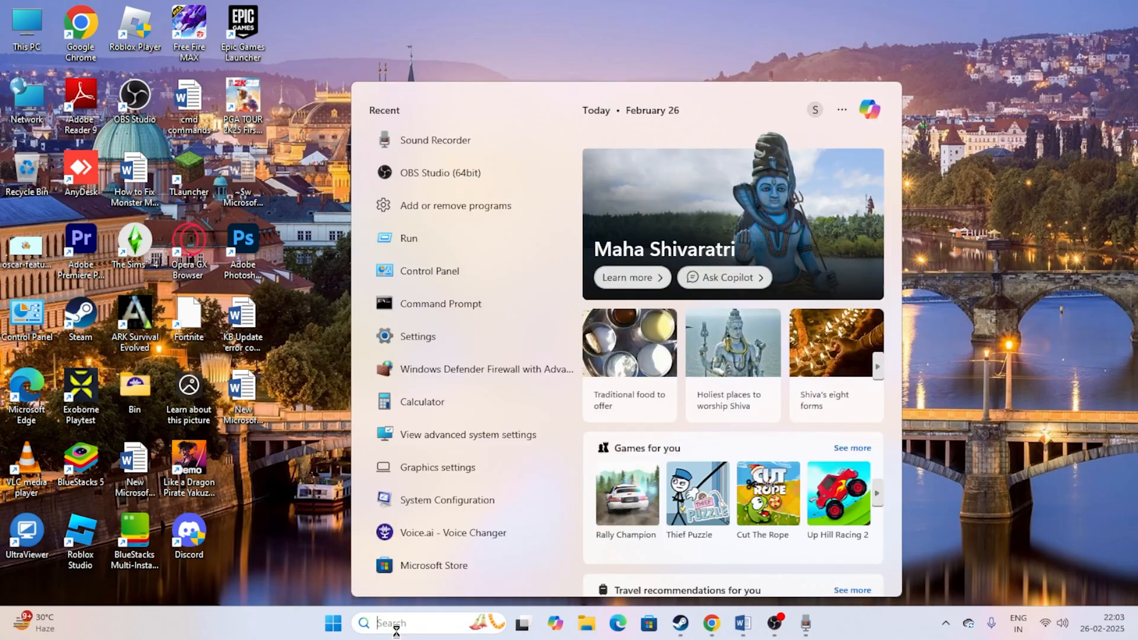
Search for 'registry Editor' and launch it with administrator rights
type("registry Editor")
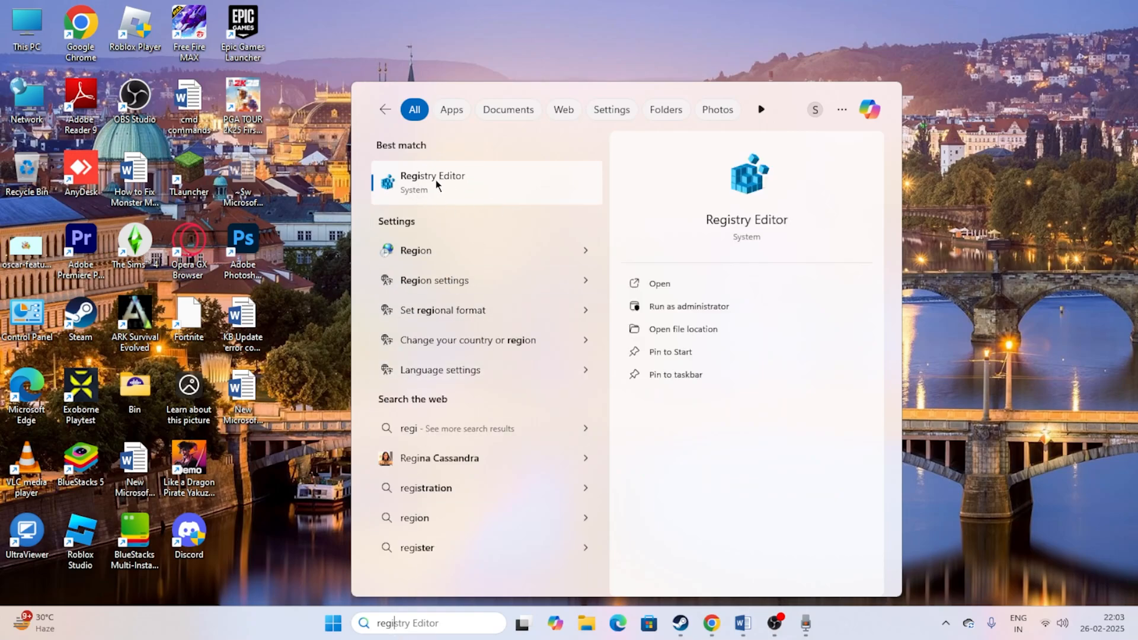
type("run")
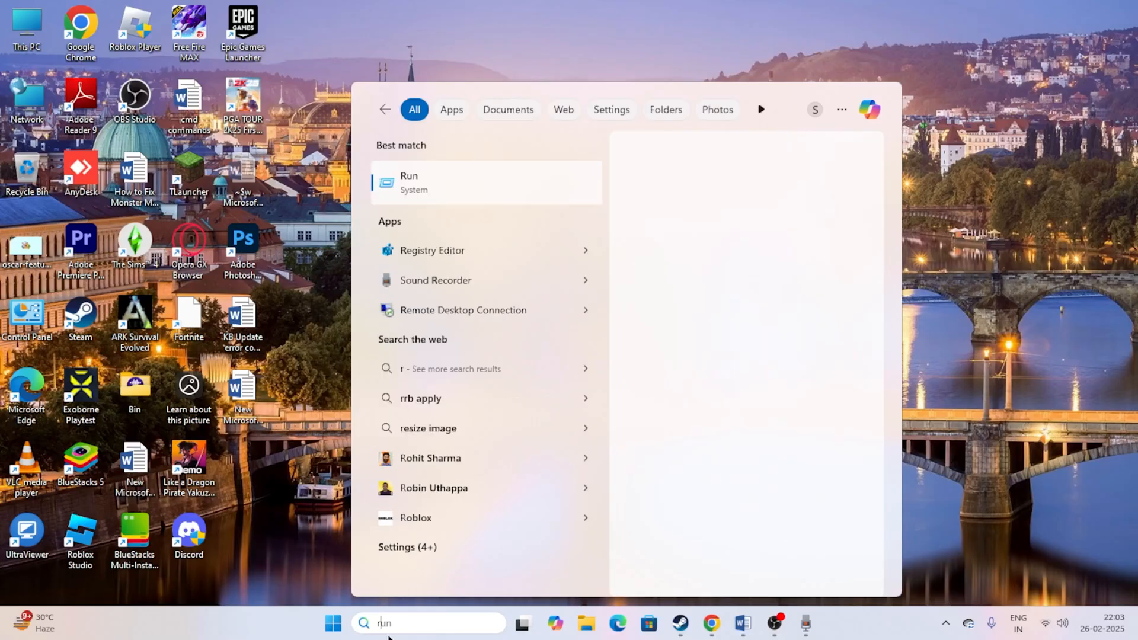
type("registry Editor")
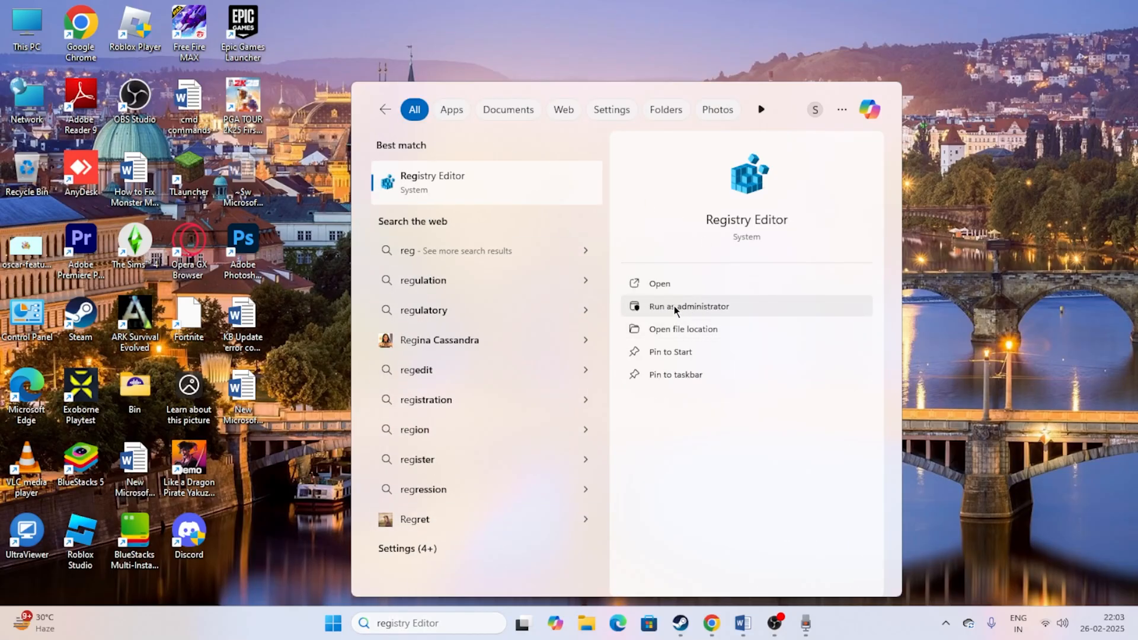
left_click(687, 306)
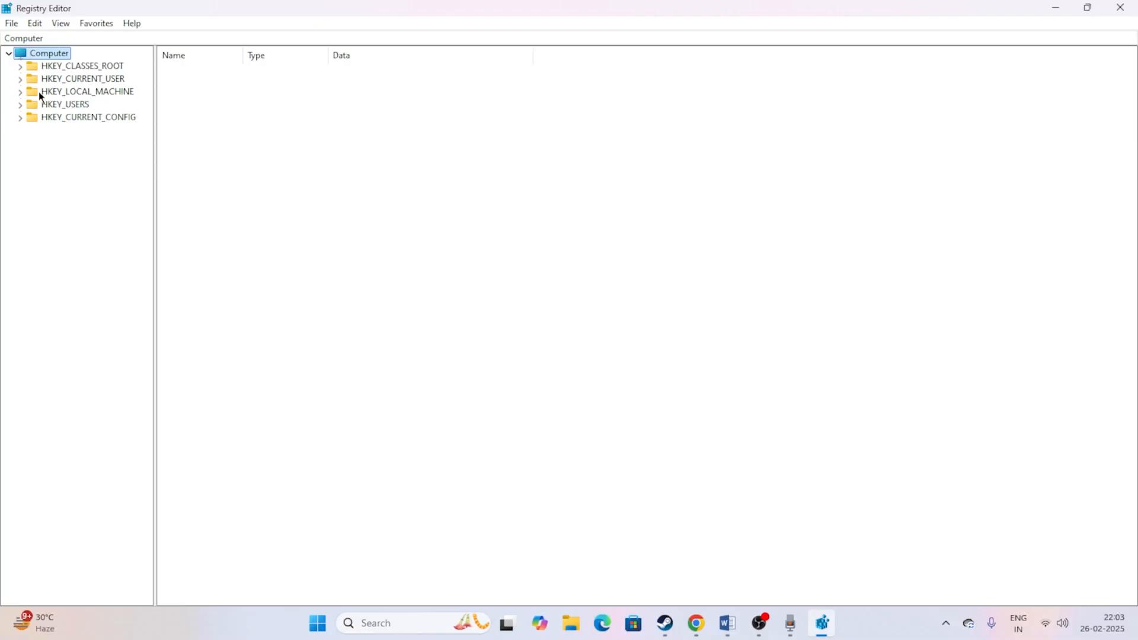
mouse_move(110, 99)
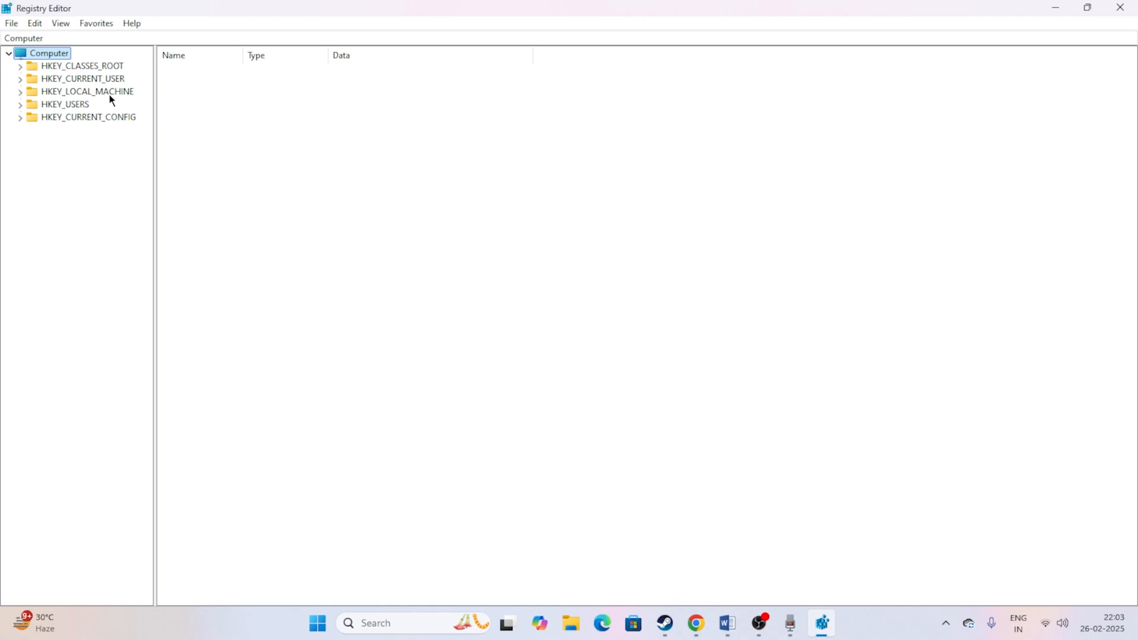
Navigate to HKEY_LOCAL_MACHINE\SOFTWARE\Policies\Microsoft\Windows Defender and view its values
left_click(20, 91)
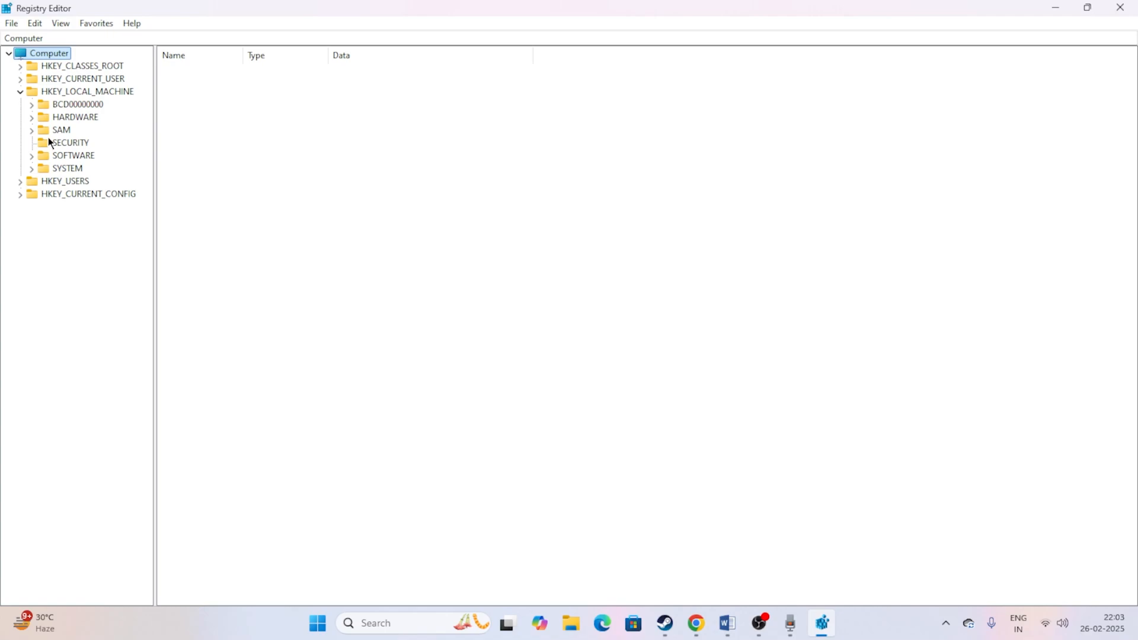
mouse_move(96, 161)
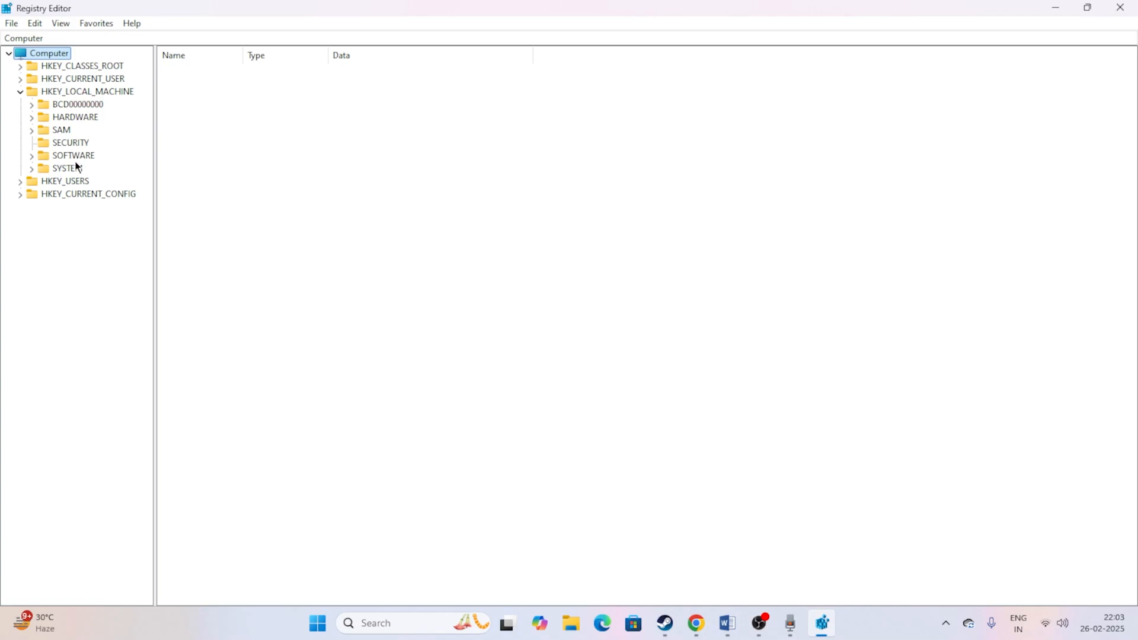
left_click(32, 155)
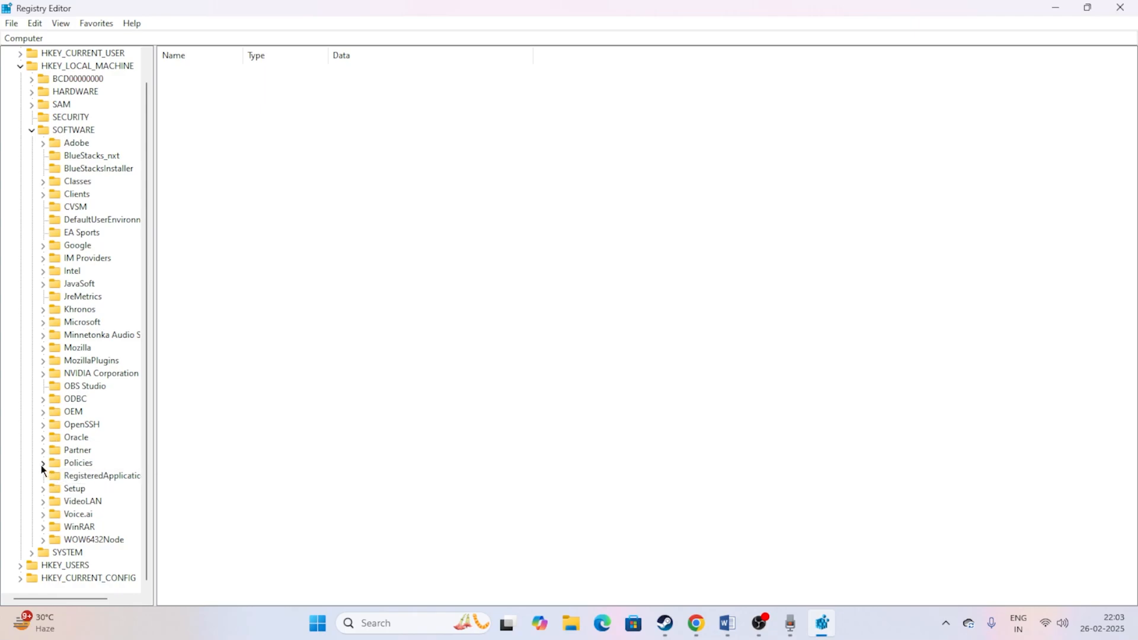
left_click(42, 463)
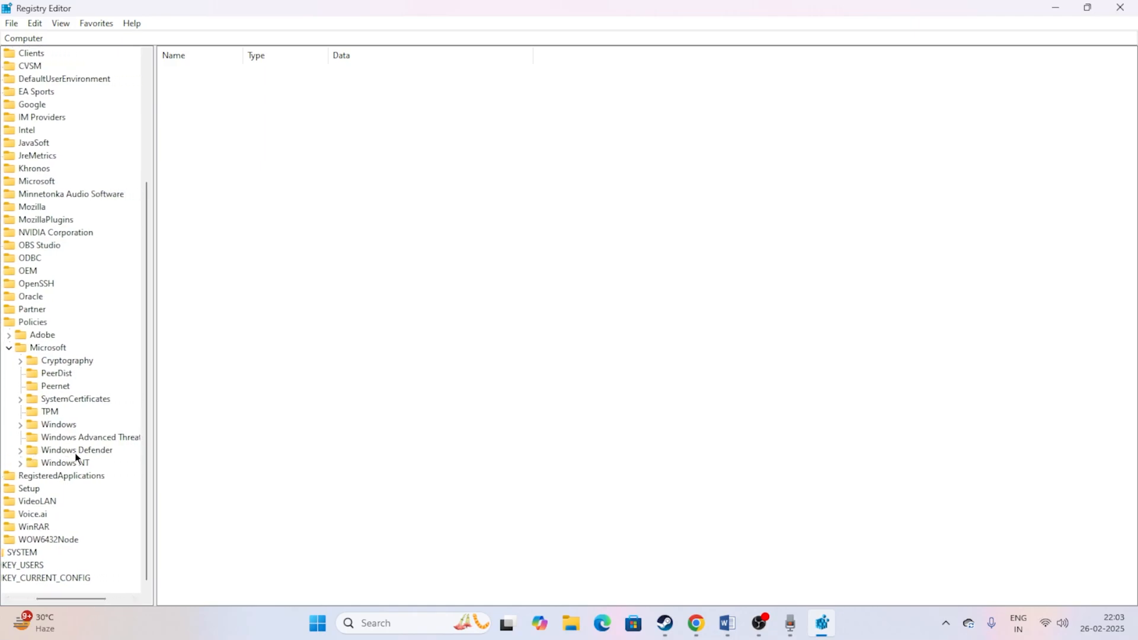
left_click(20, 451)
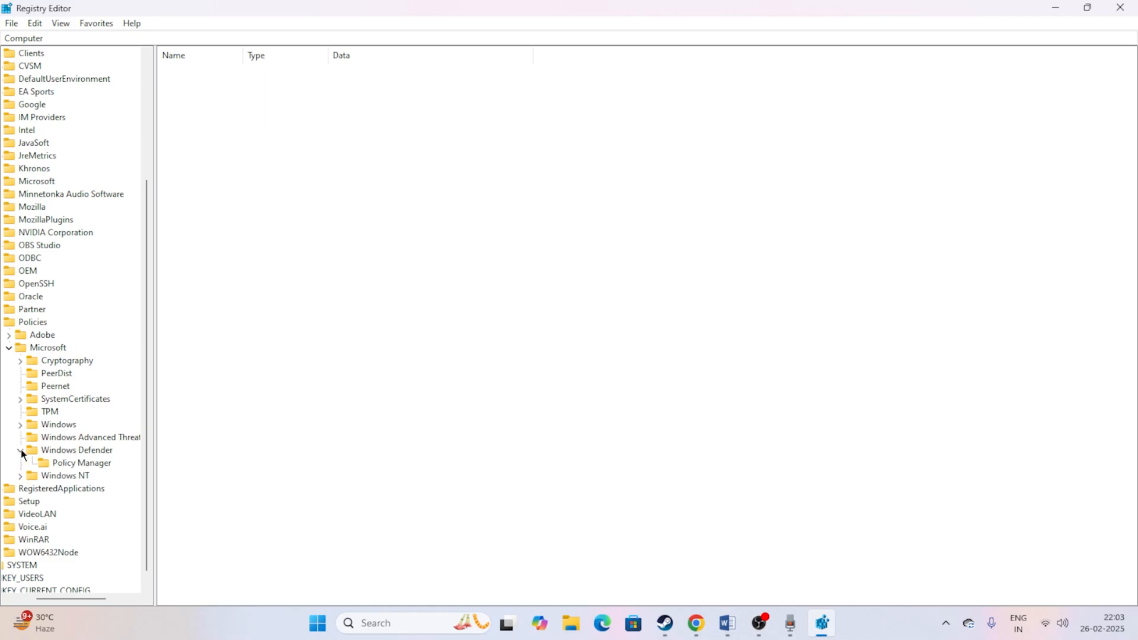
left_click(76, 450)
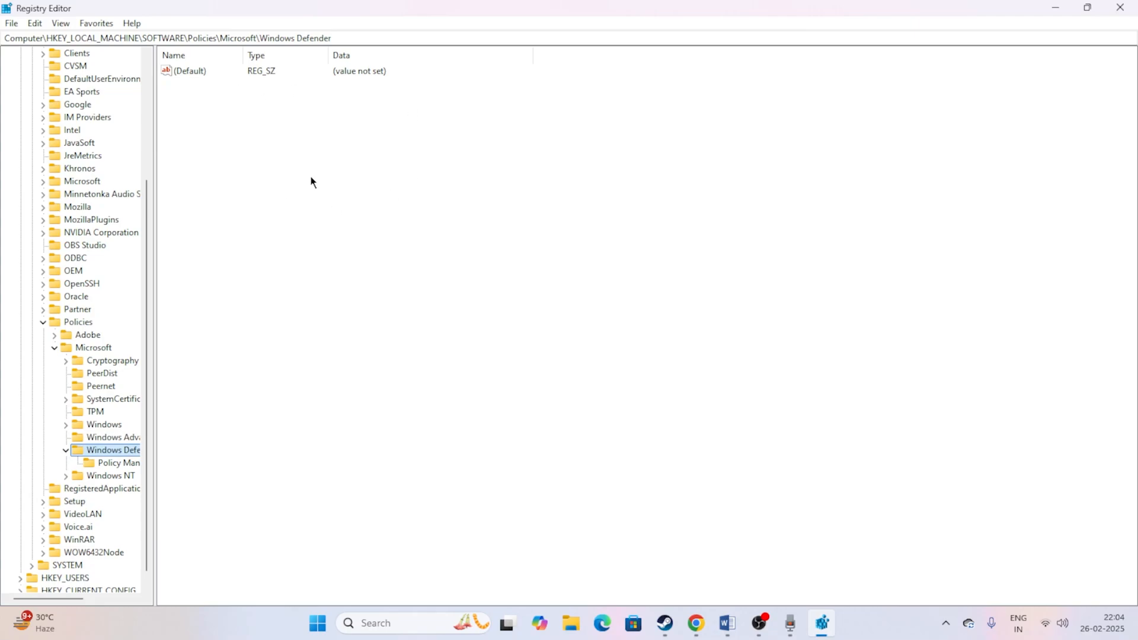
mouse_move(357, 180)
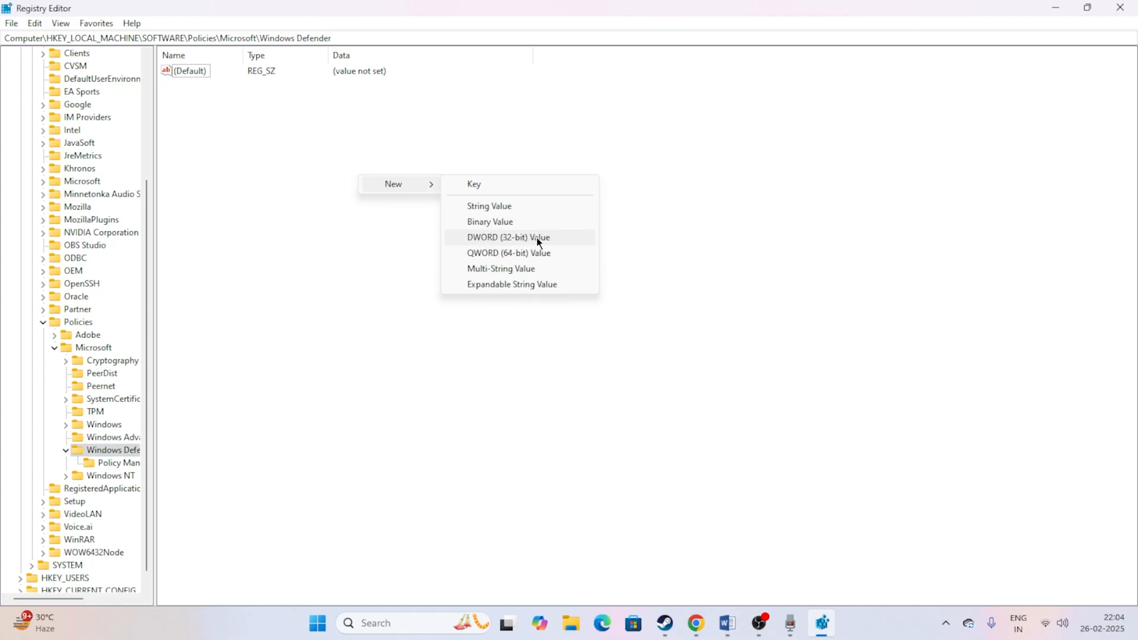
Create a DWORD named DisableAntispyware in the Windows Defender key with data 0
left_click(509, 237)
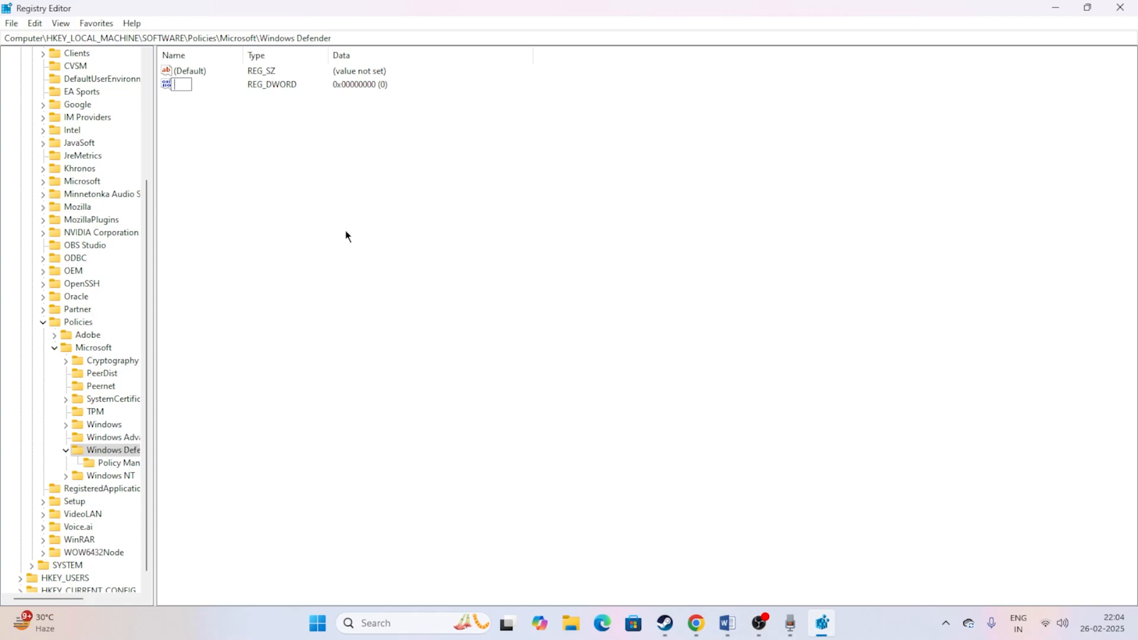
type("DisableAnti")
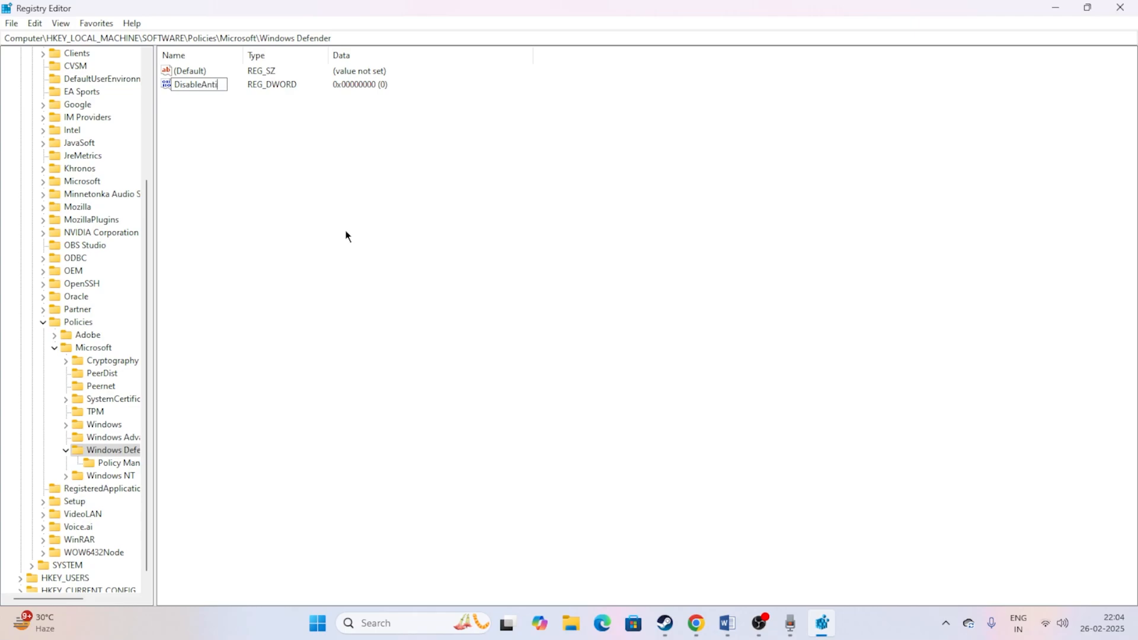
type("spy")
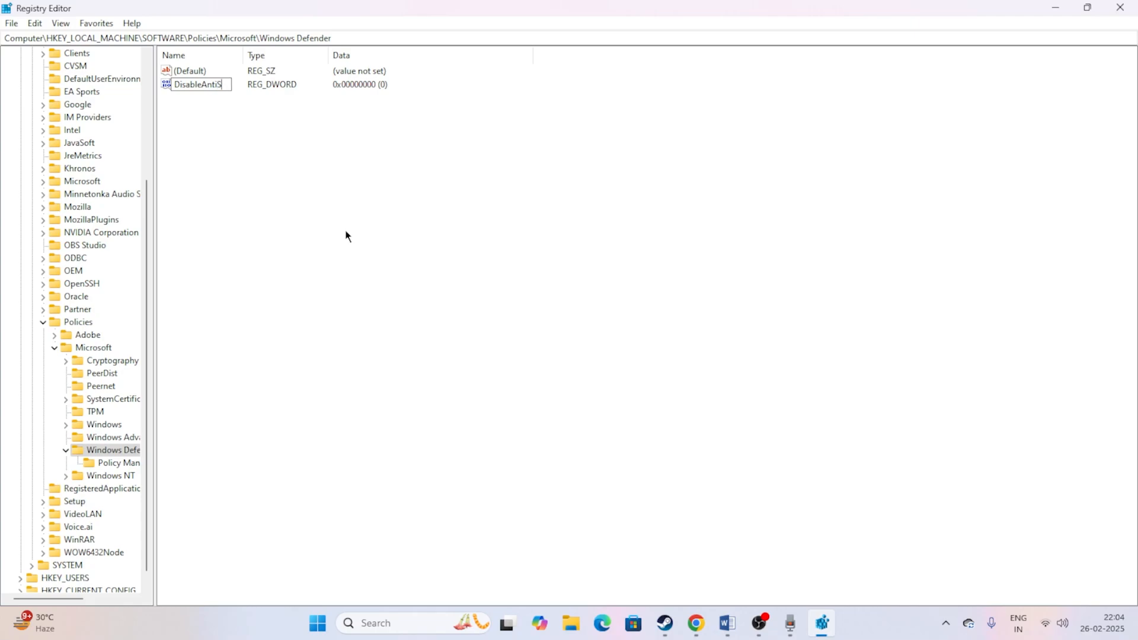
type("p")
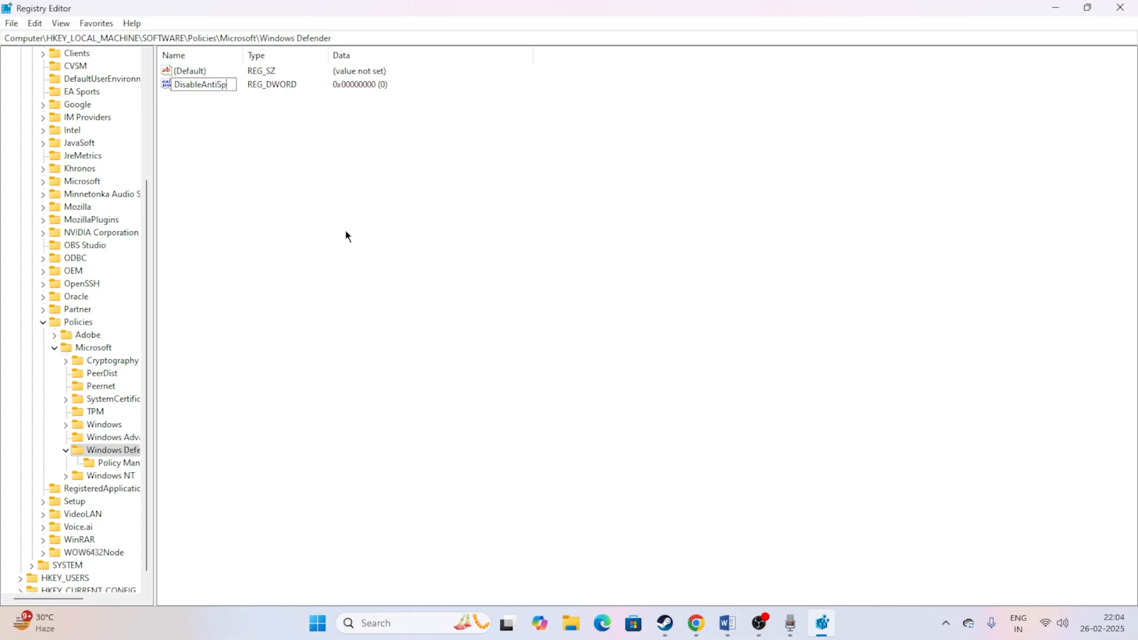
type("yware")
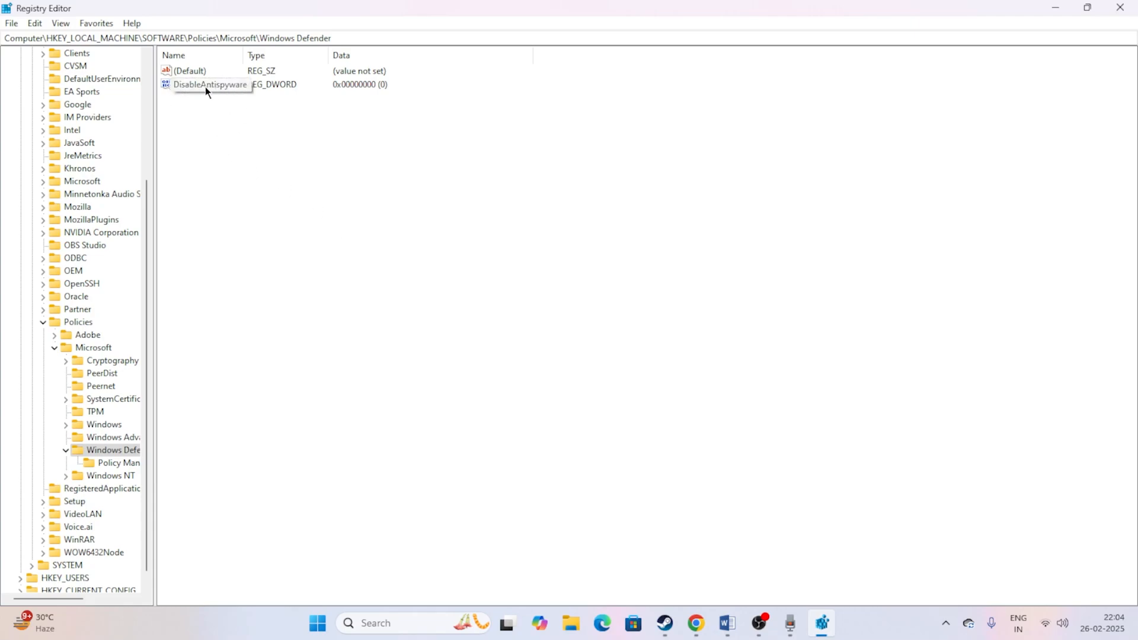
mouse_move(211, 88)
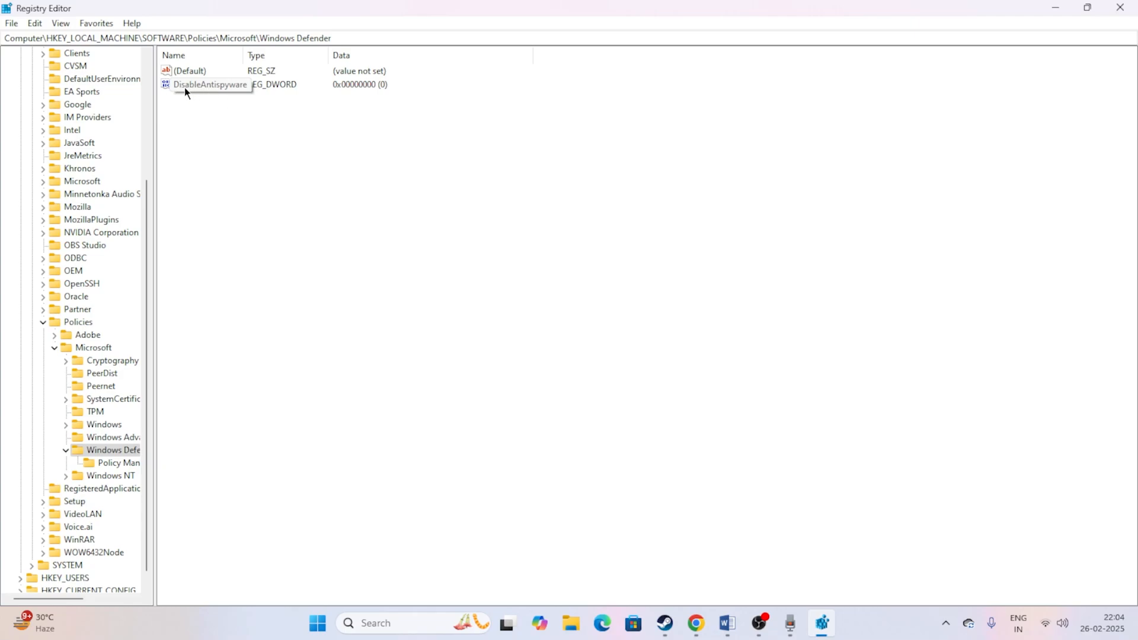
mouse_move(216, 90)
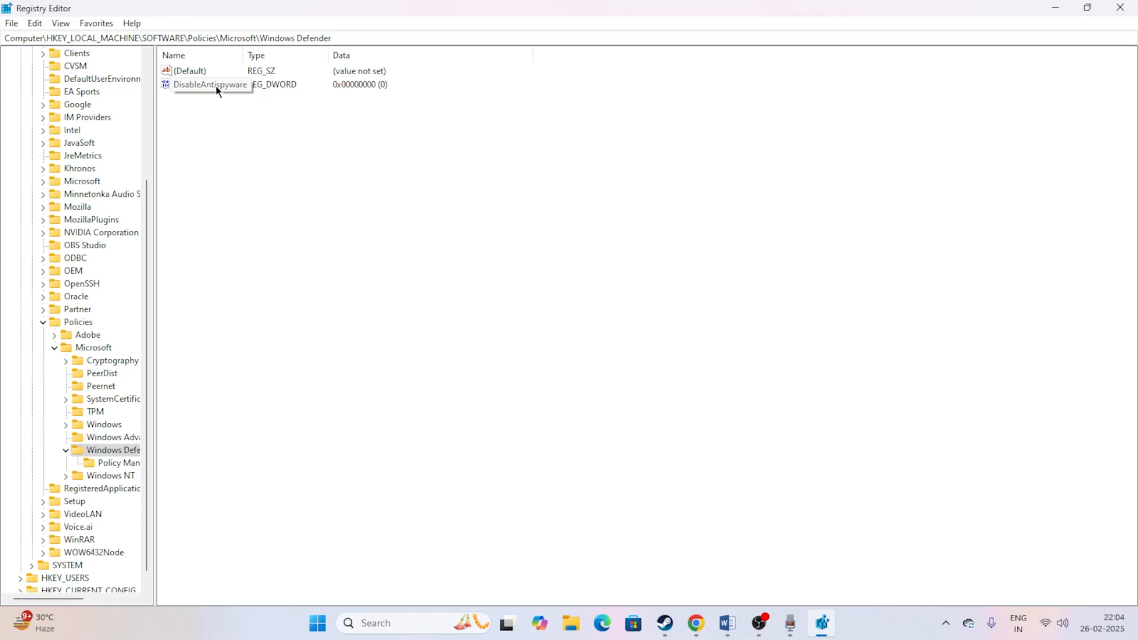
double_click(211, 84)
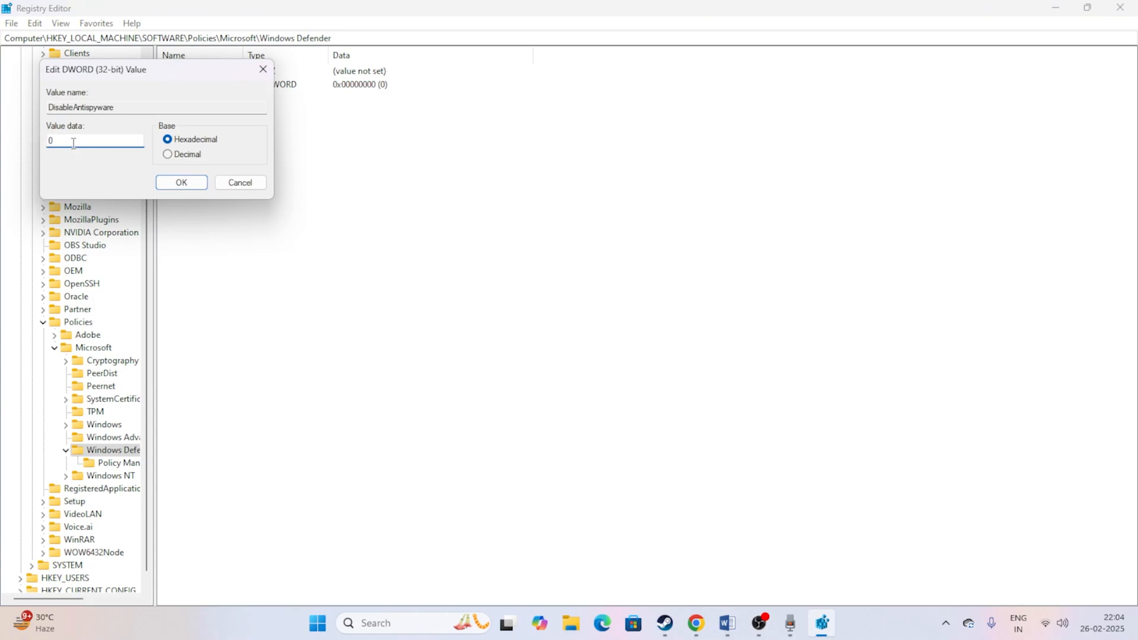
mouse_move(70, 153)
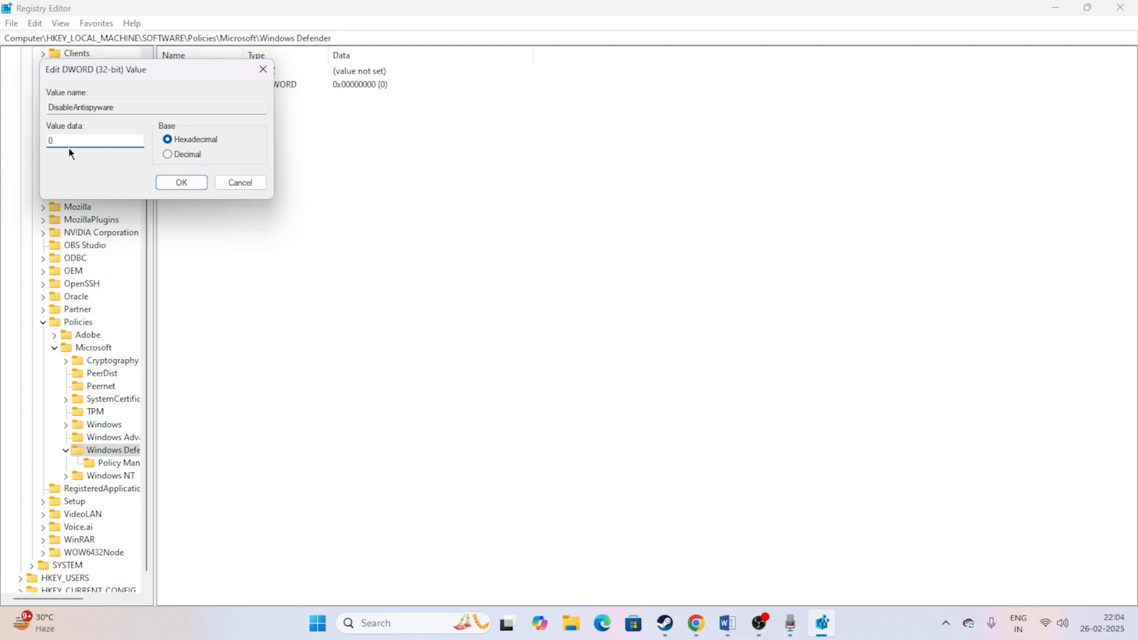
mouse_move(58, 133)
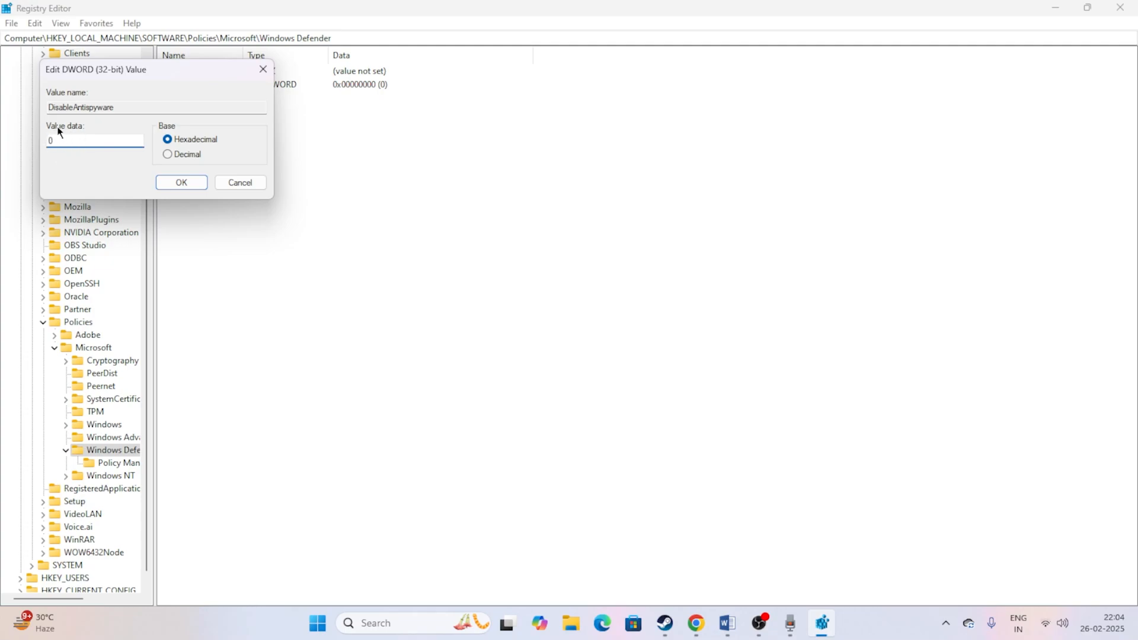
left_click(181, 182)
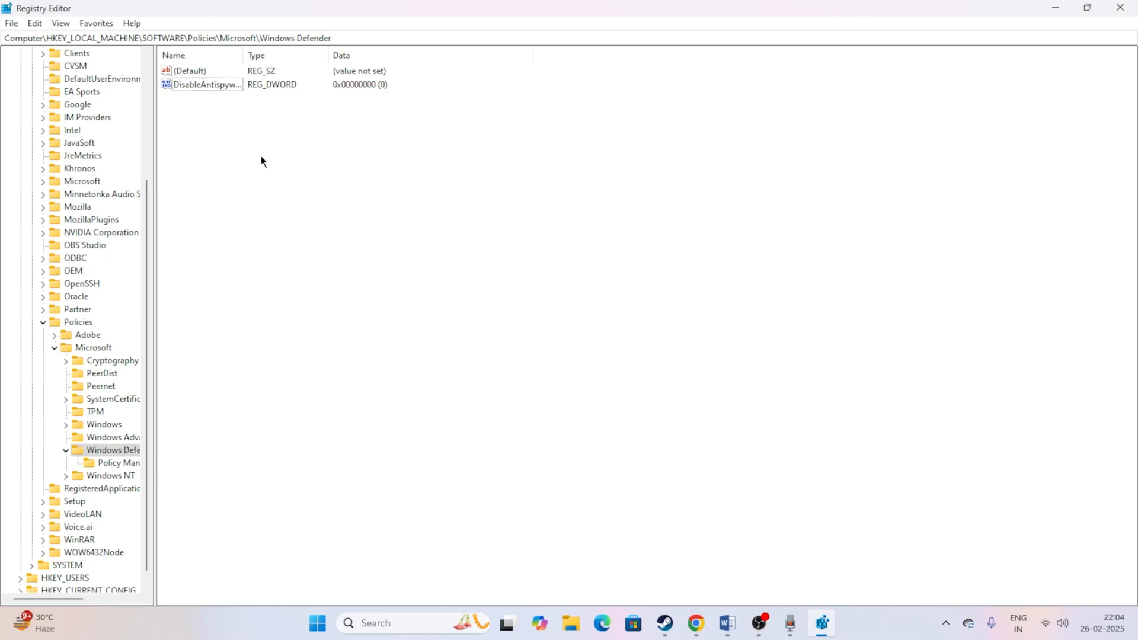
Create a second DWORD named DisableRealtimeMonitoring with data 0 in the same key
right_click(261, 161)
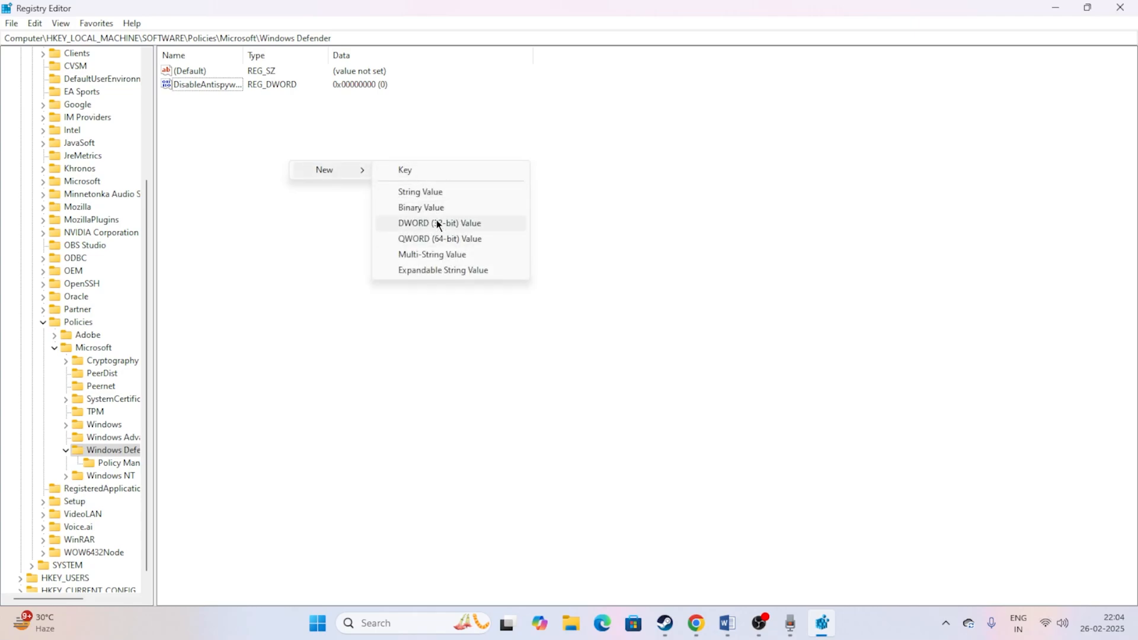
left_click(438, 223)
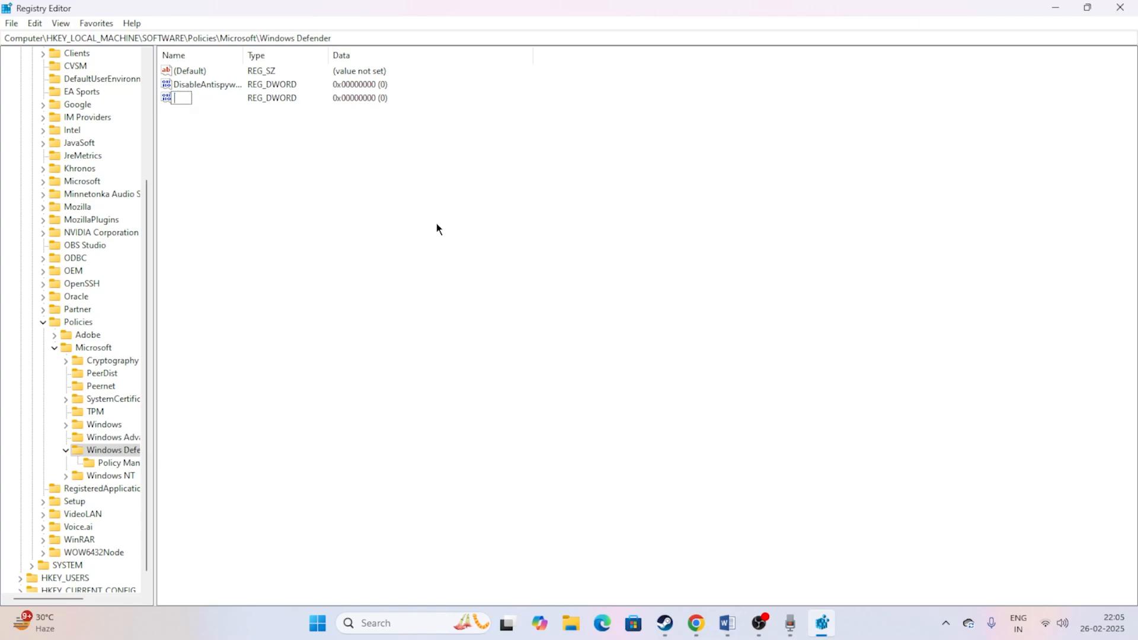
type("Di")
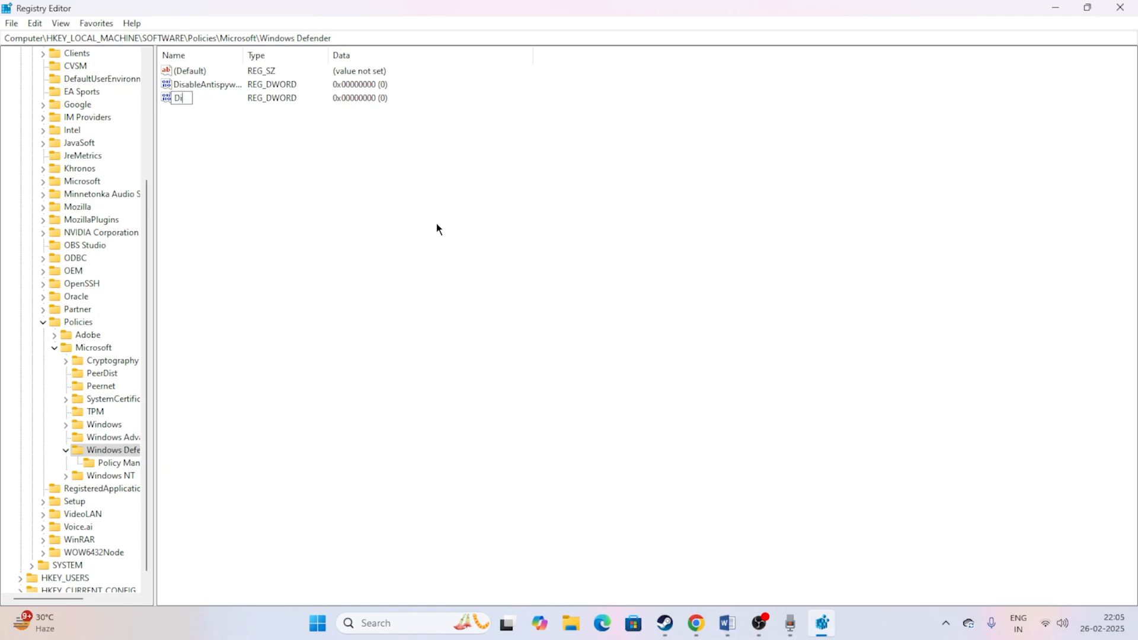
type("sable")
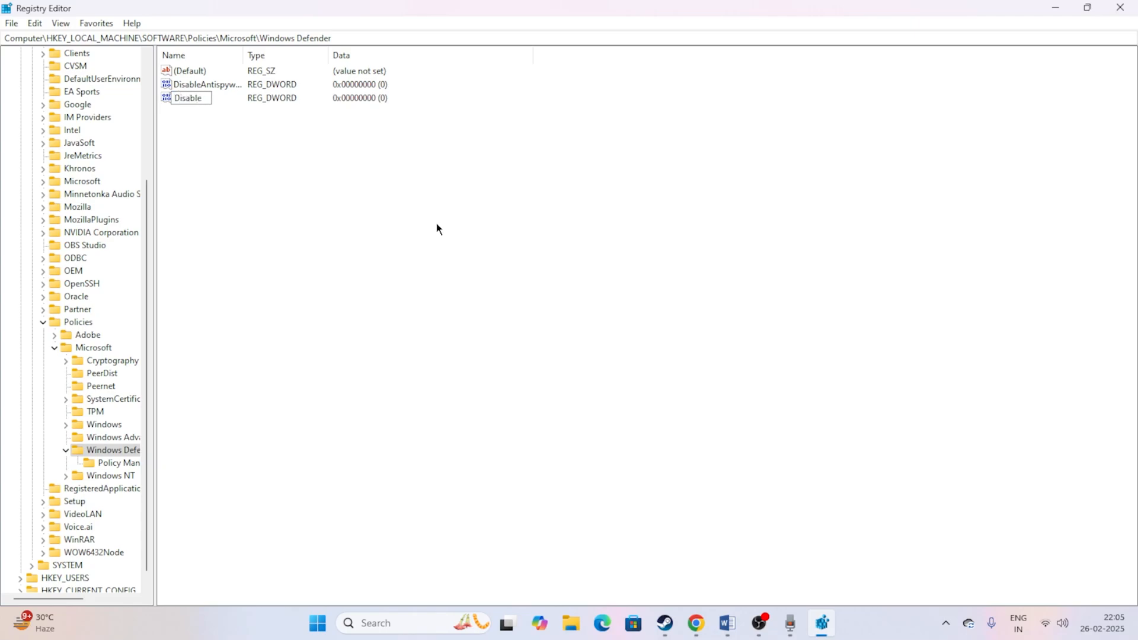
type("DisableRealtimemonitoring")
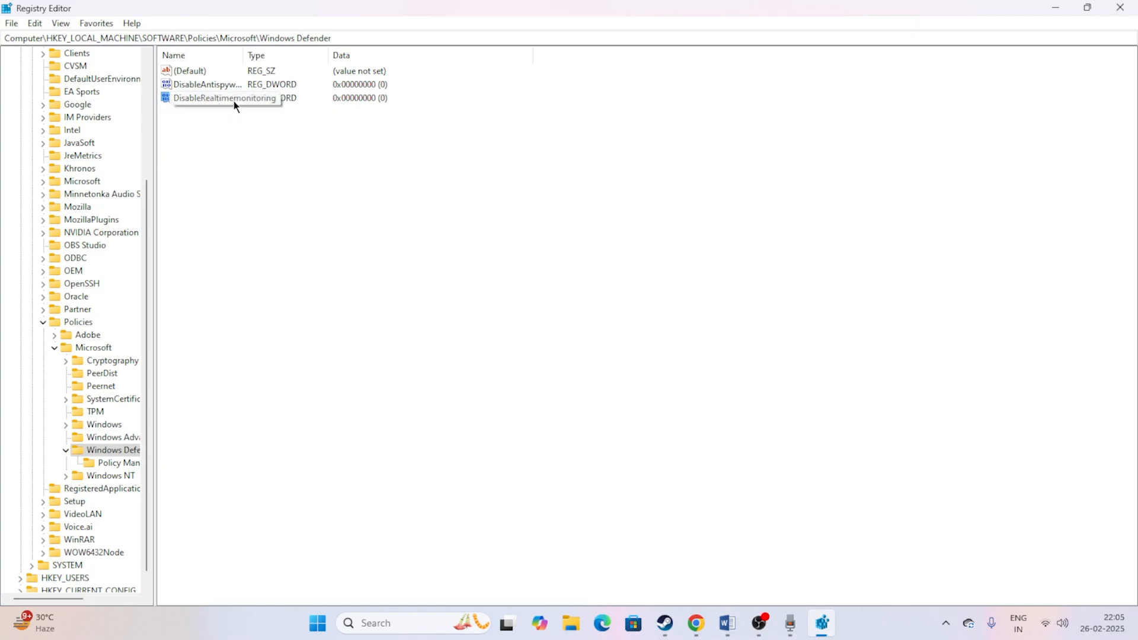
double_click(218, 97)
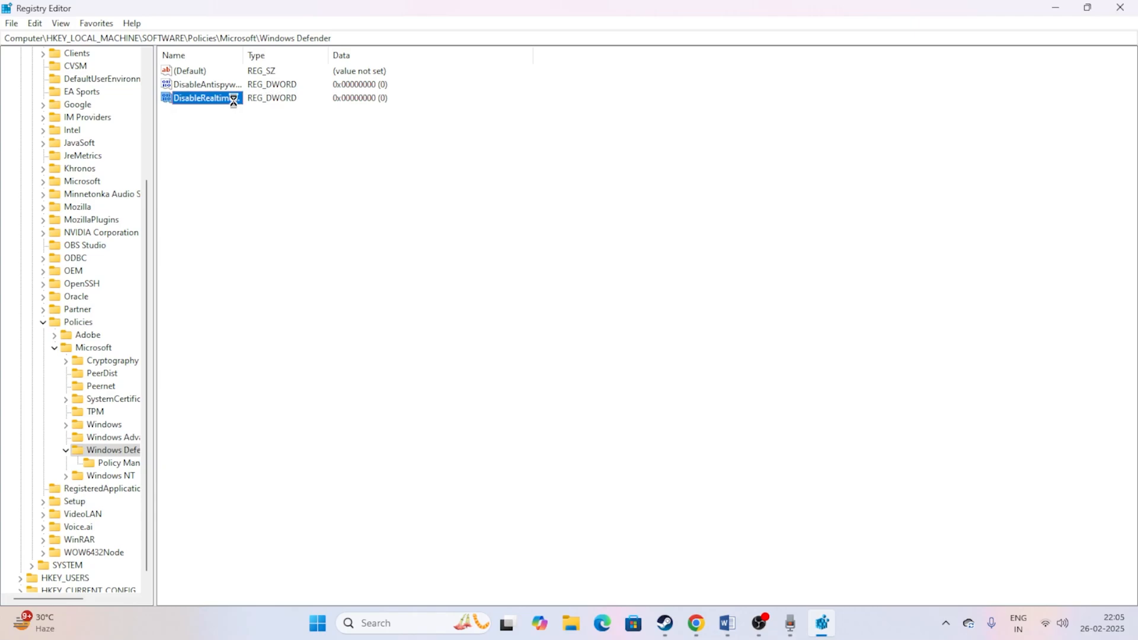
double_click(199, 99)
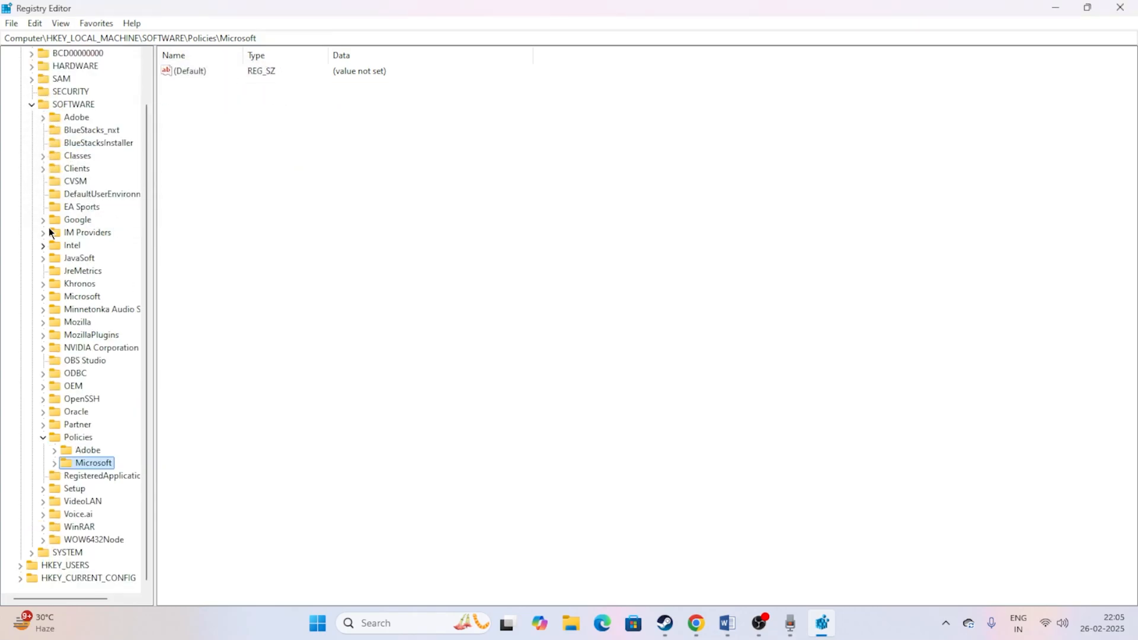
Close Registry Editor and return to the desktop
left_click(86, 91)
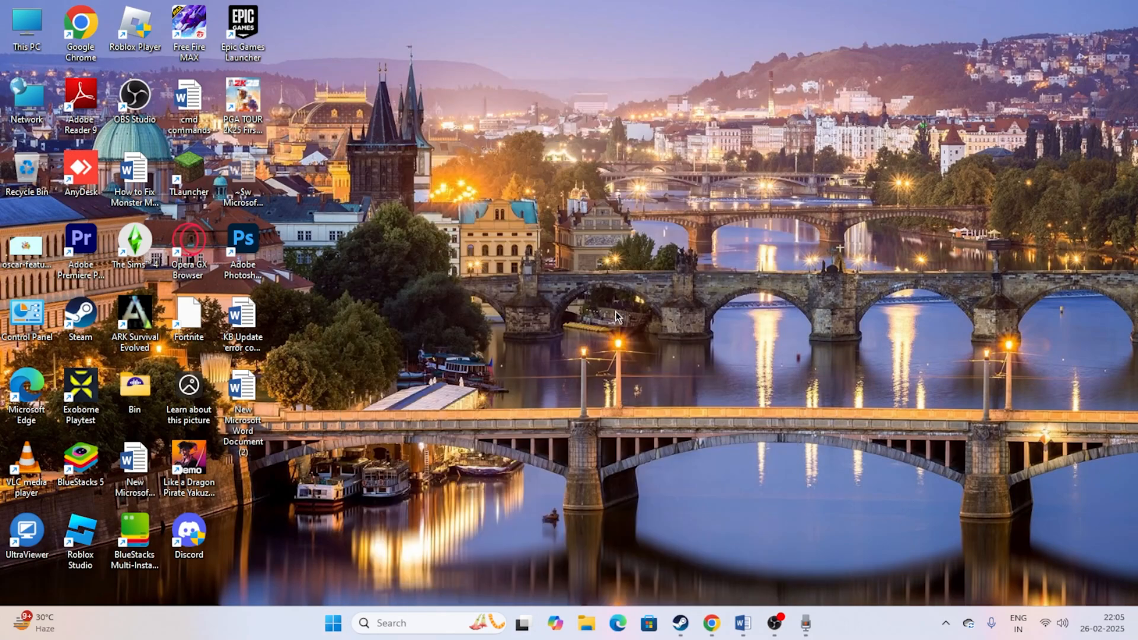
mouse_move(586, 202)
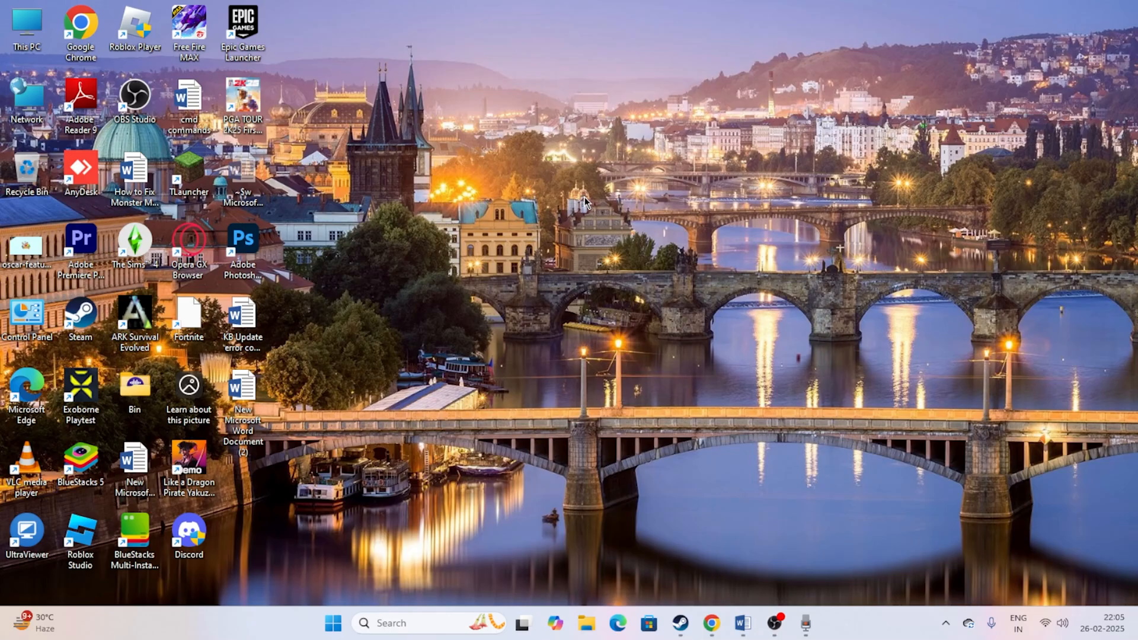
mouse_move(451, 365)
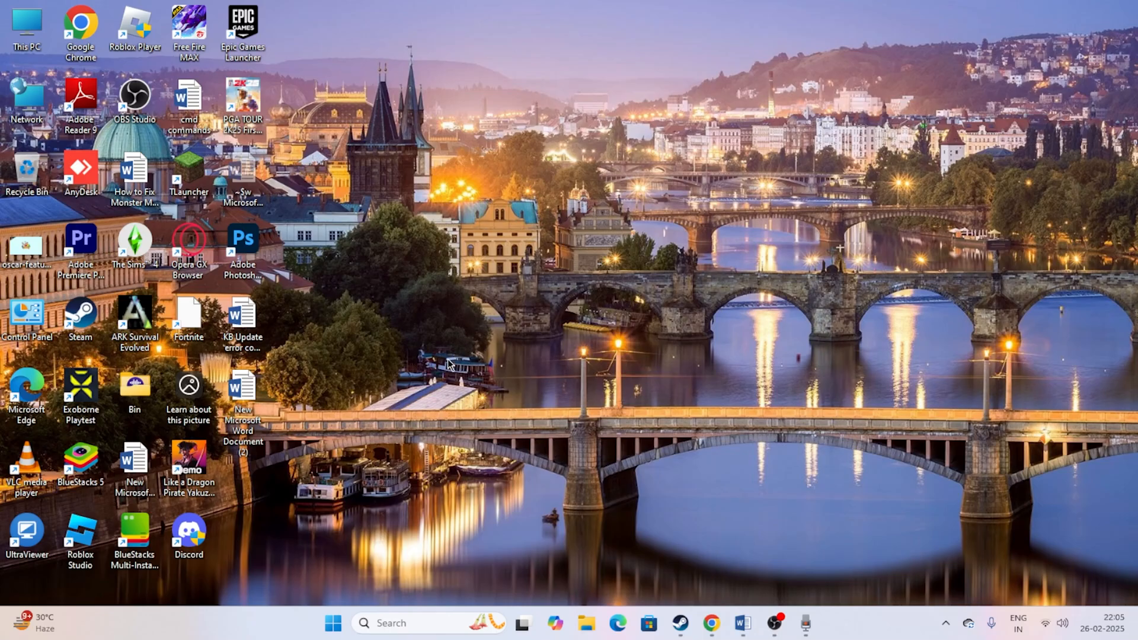
Search for 'powershel' and launch Windows PowerShell with administrator rights
left_click(406, 623)
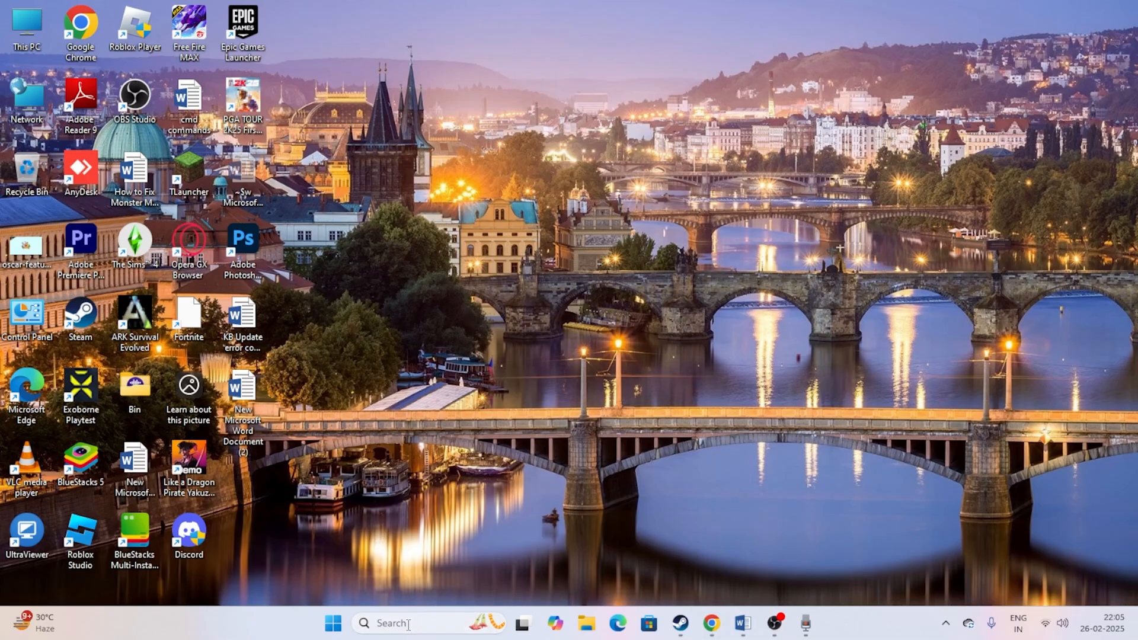
type("powerPoint 2016")
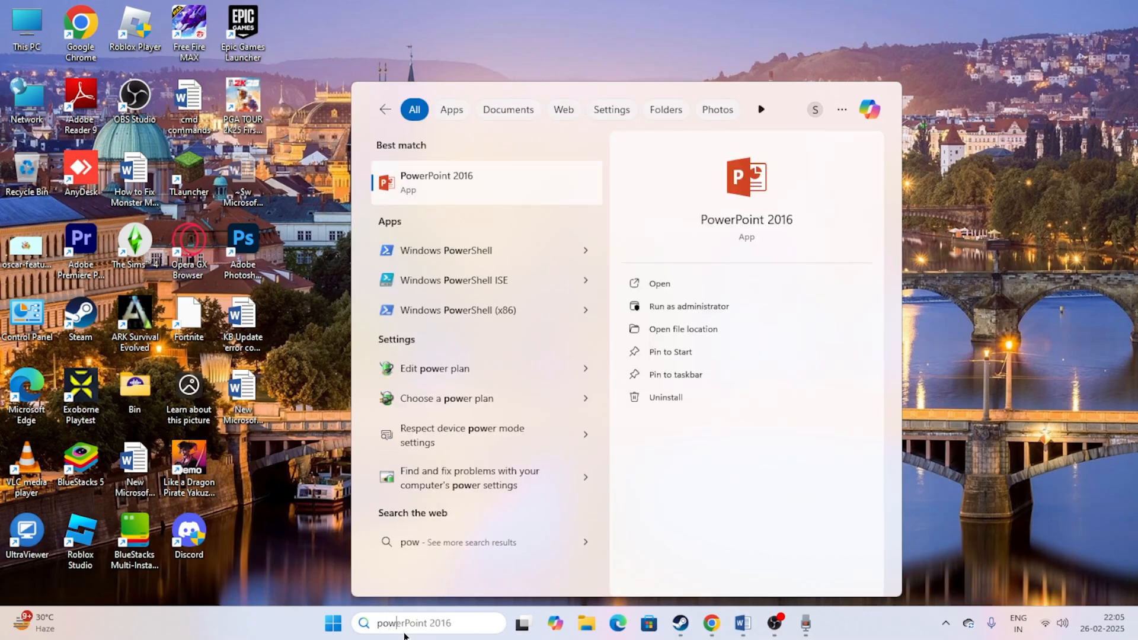
type("powershell")
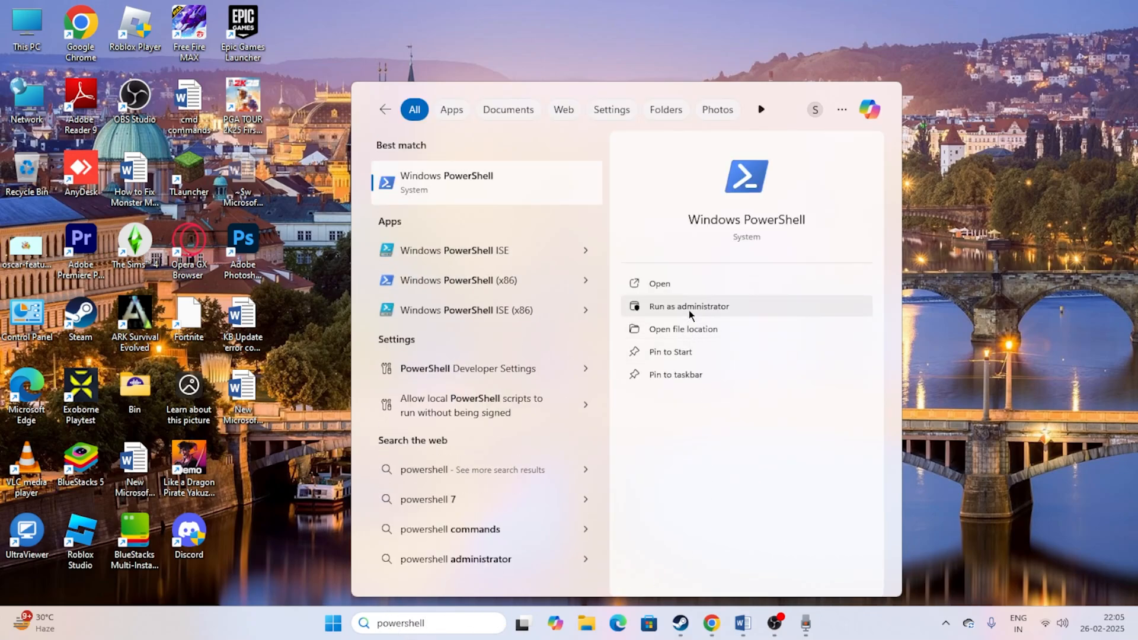
left_click(687, 305)
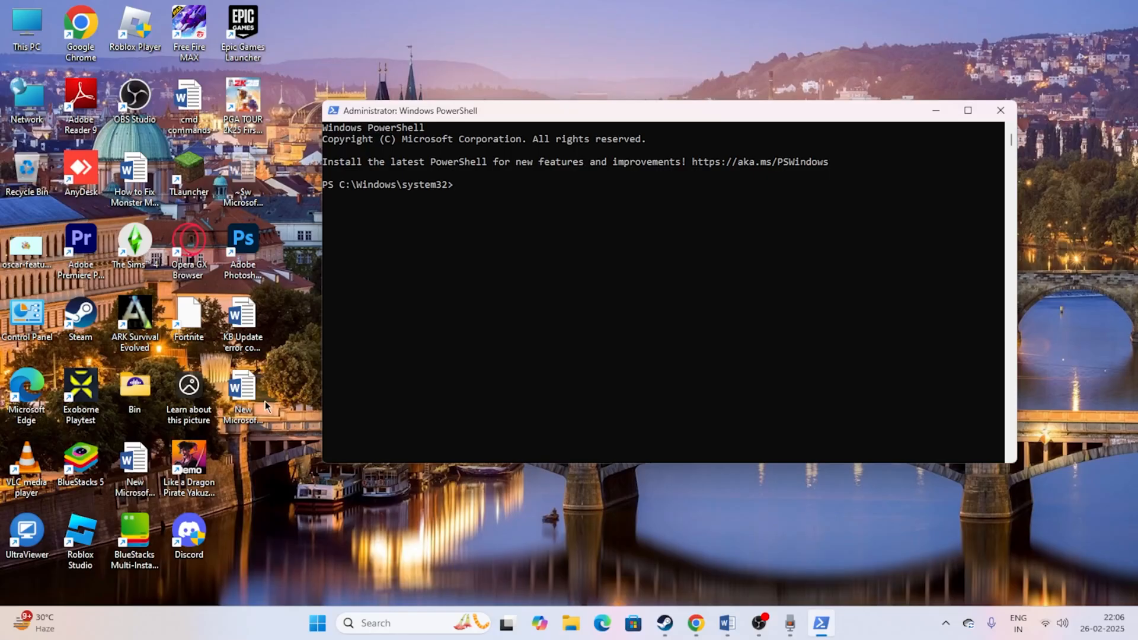
Bring up the Word note and select the 'Set-MpPreference -UILockdown 0' command line
left_click(724, 628)
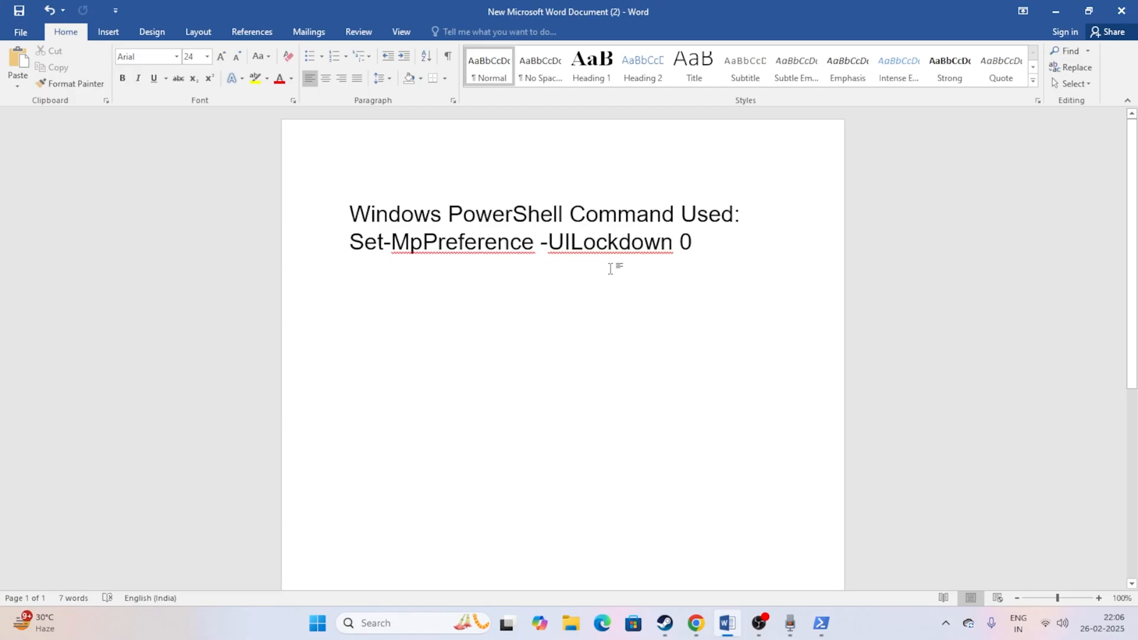
triple_click(508, 242)
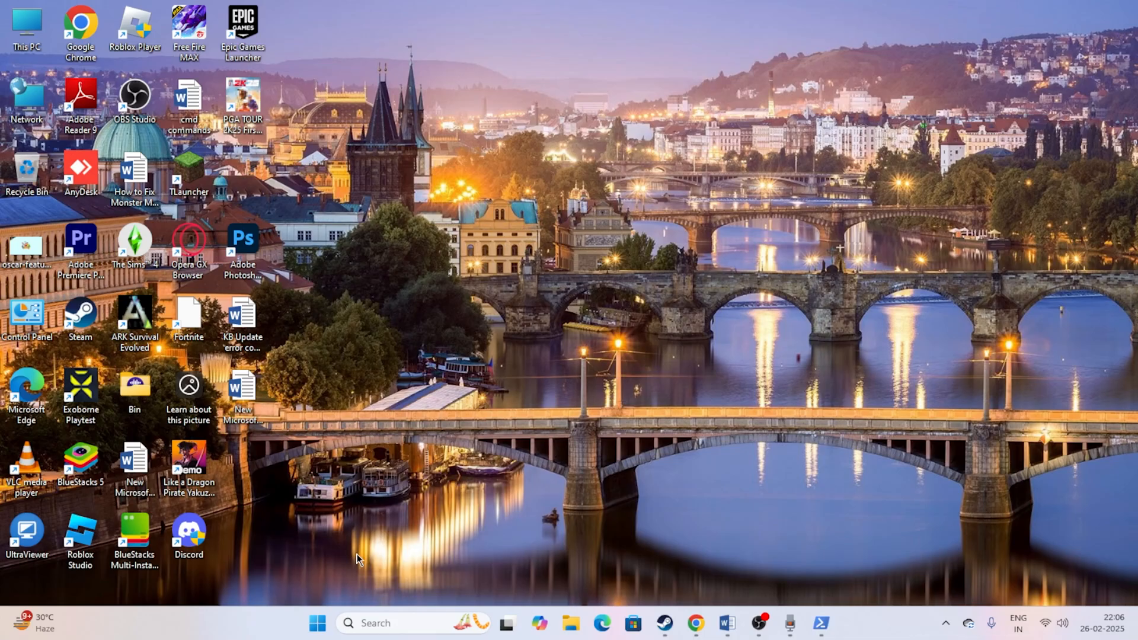
Show the Start menu with its pinned and recommended apps
left_click(317, 622)
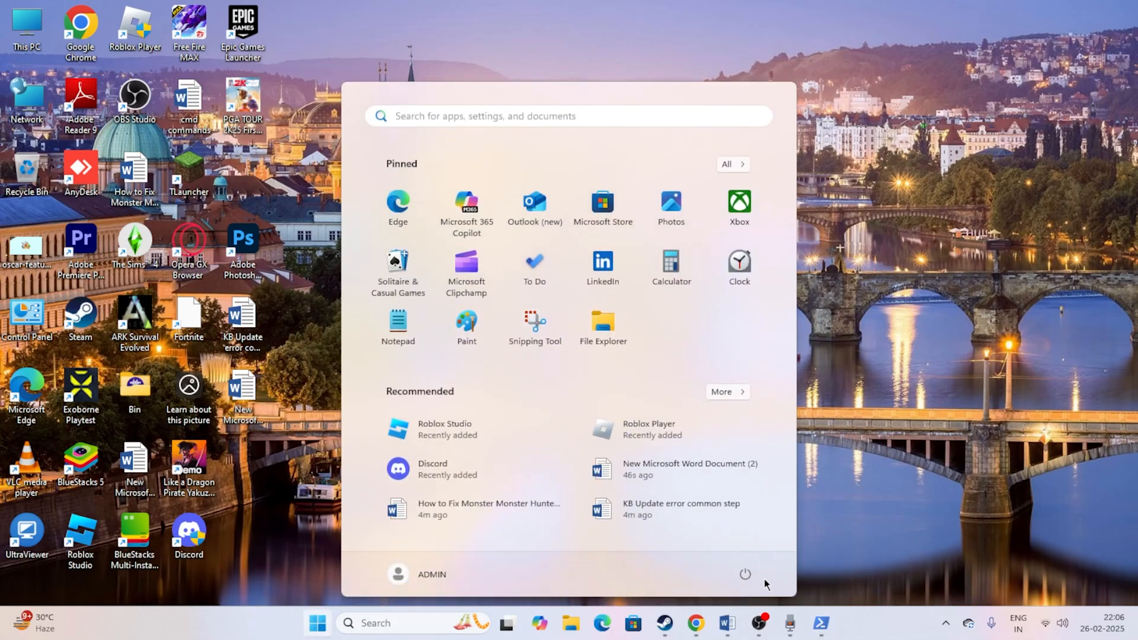
mouse_move(882, 368)
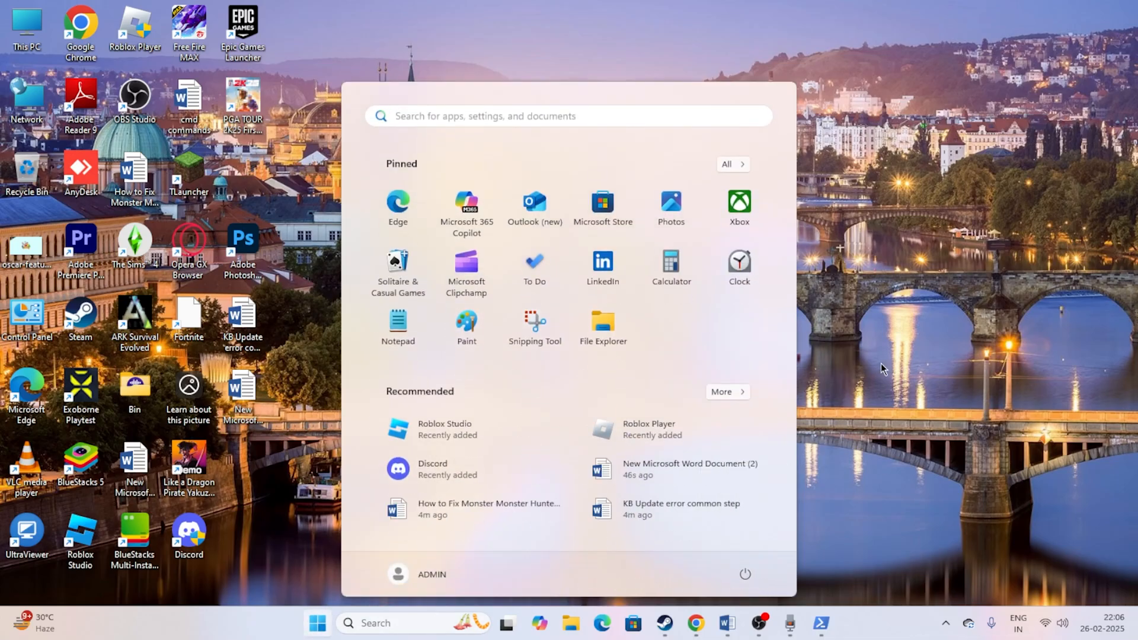